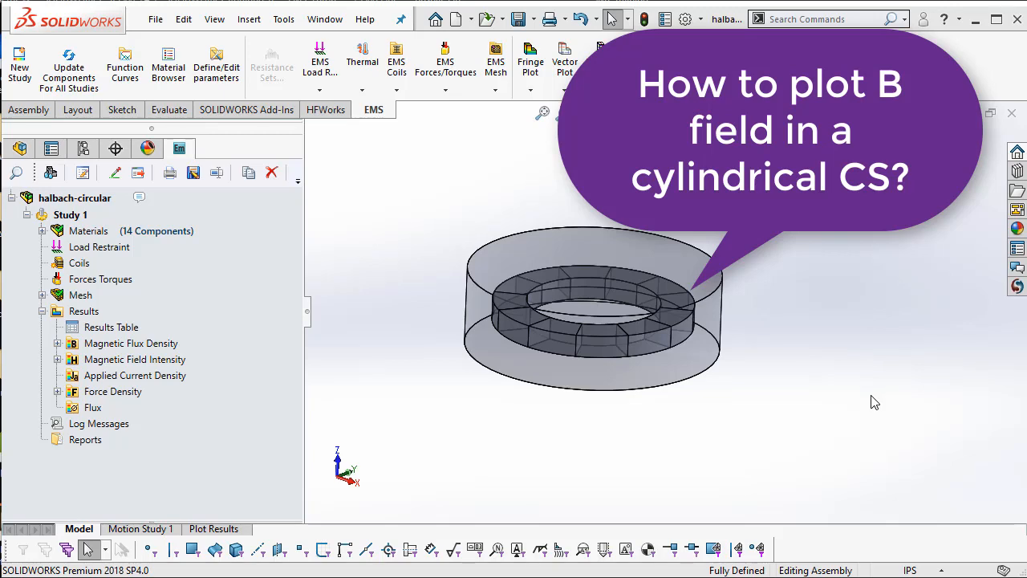
mouse_move(876, 405)
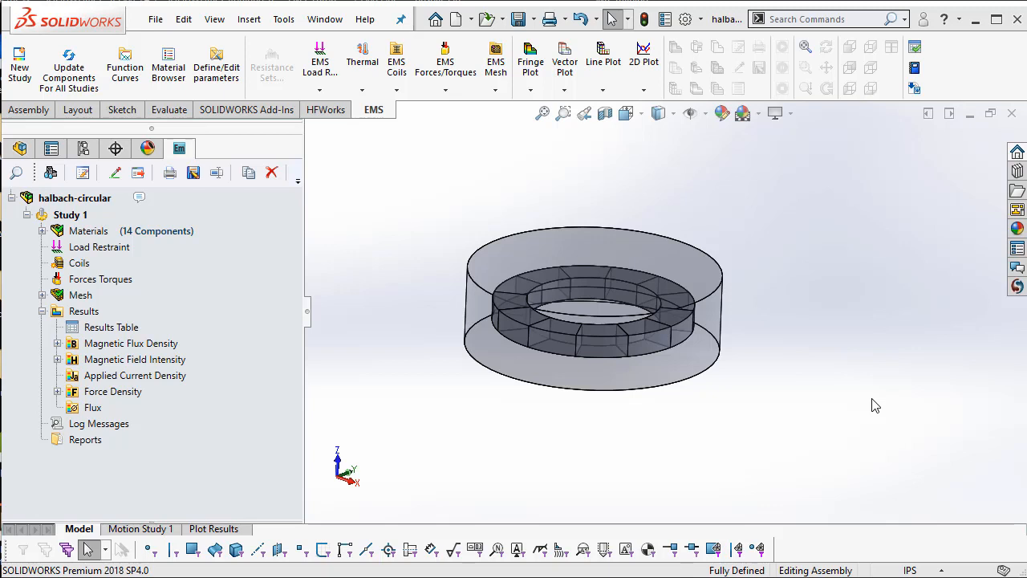
mouse_move(866, 418)
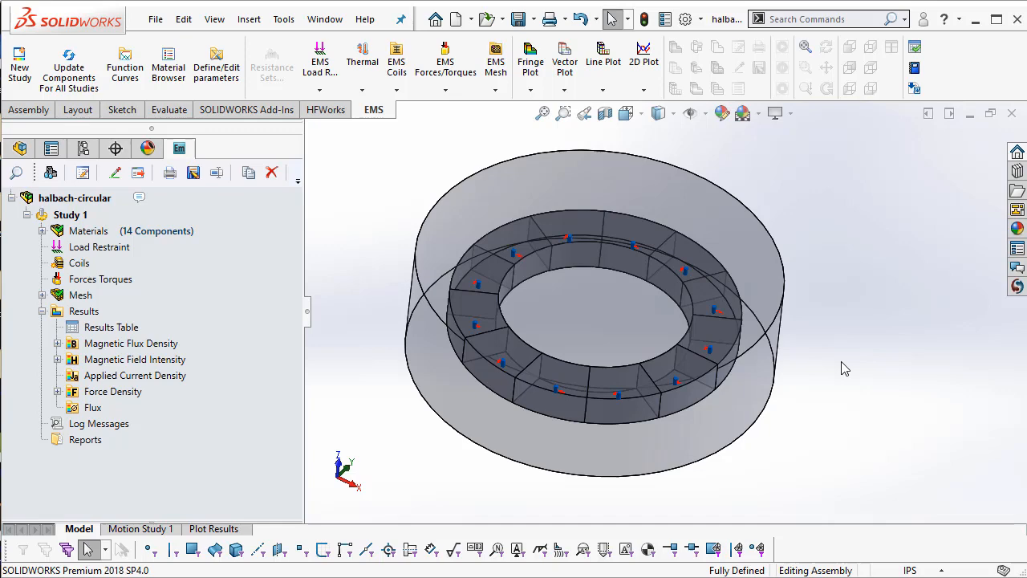
mouse_move(831, 364)
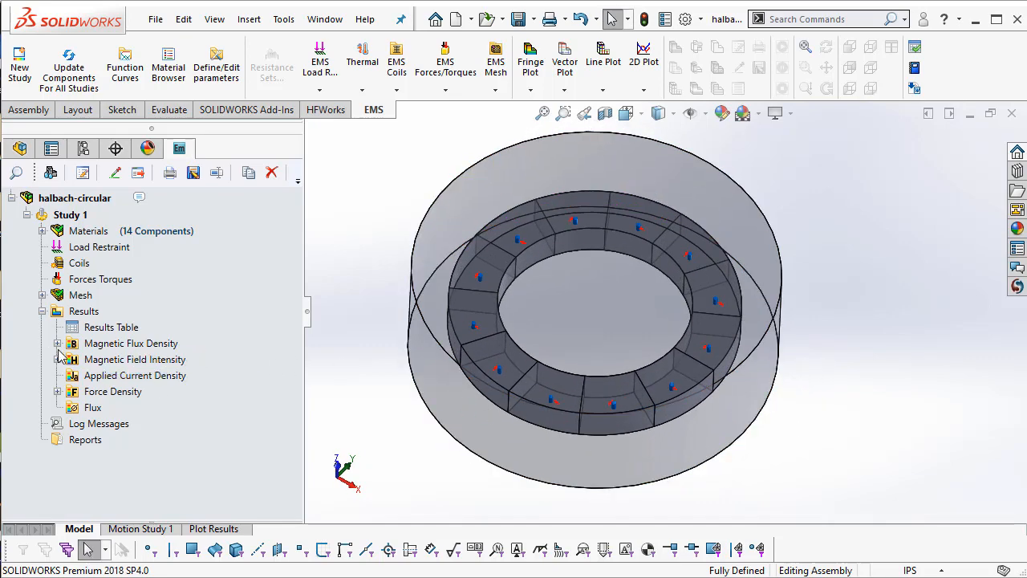
- Show the Magnetic Flux Density - 1 resultant fringe plot on the Halbach ring
double_click(152, 360)
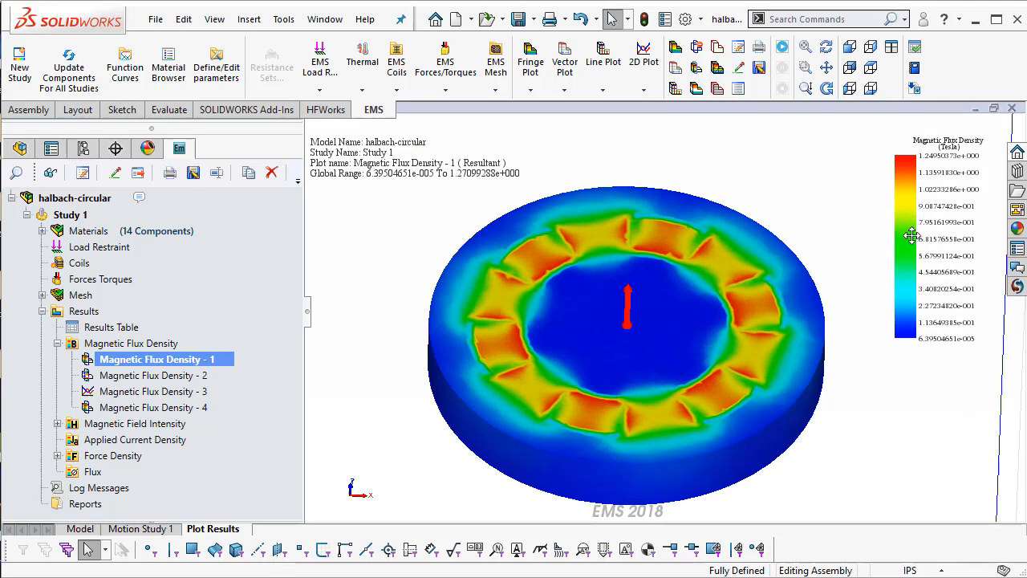
mouse_move(393, 353)
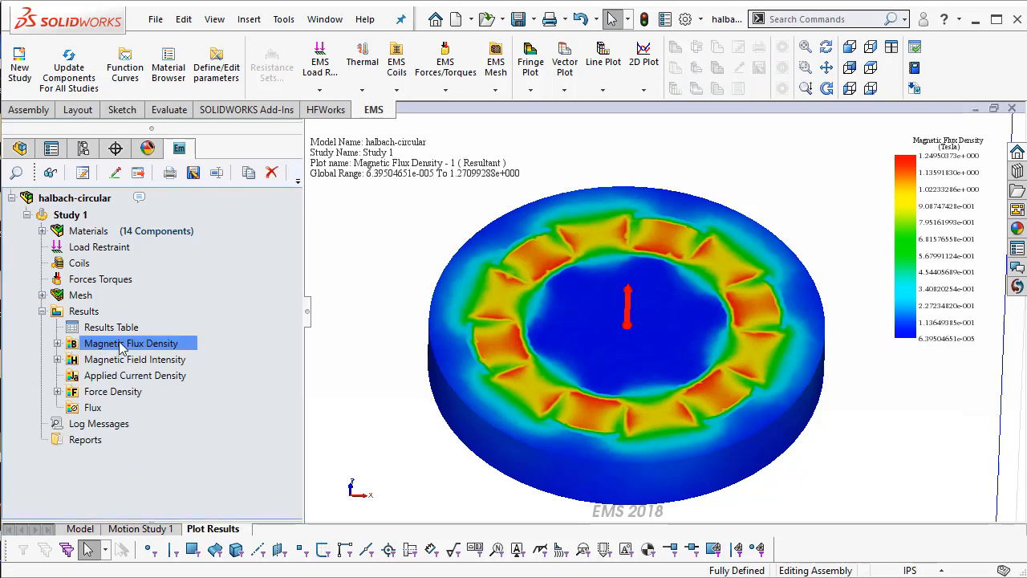
- Create an unclipped 3D fringe plot of flux density showing the Rho component in cylindrical coordinates
right_click(132, 344)
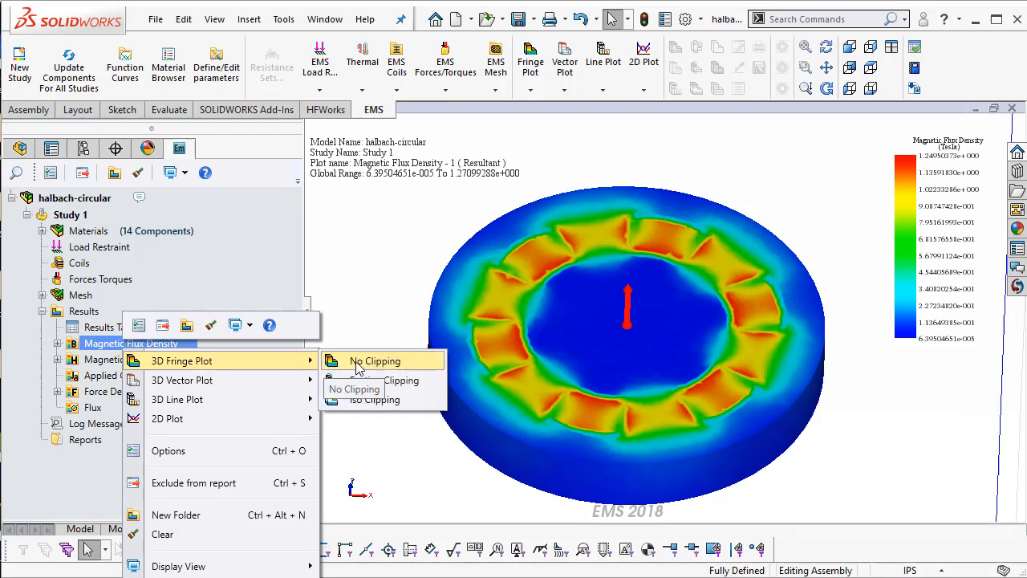
left_click(375, 360)
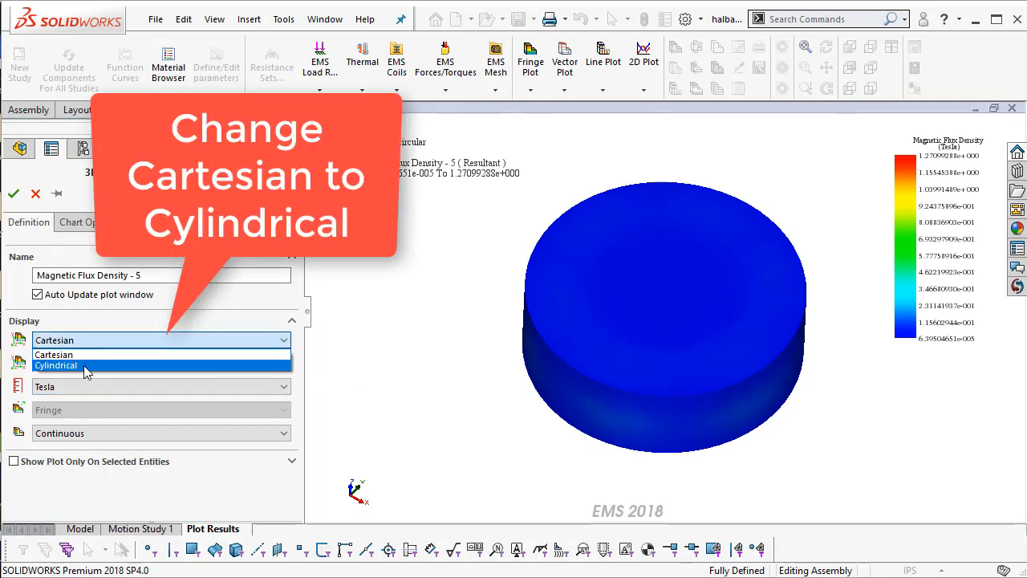
left_click(55, 366)
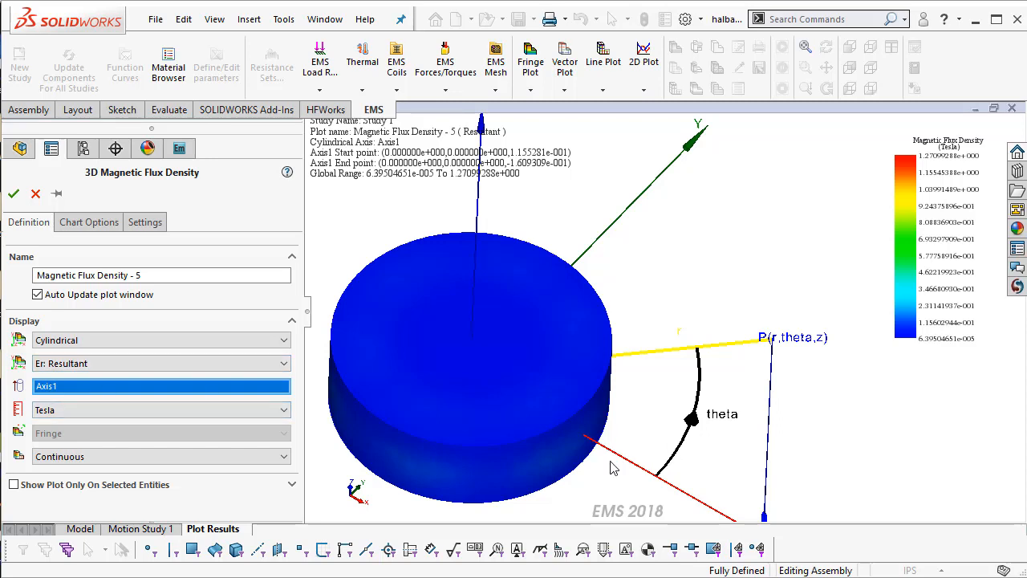
left_click(161, 363)
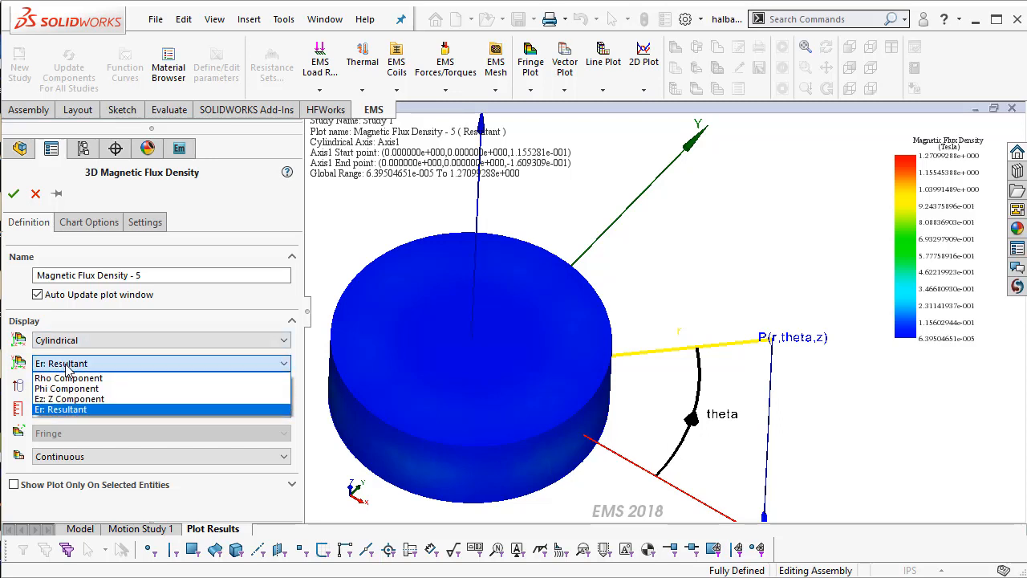
mouse_move(69, 377)
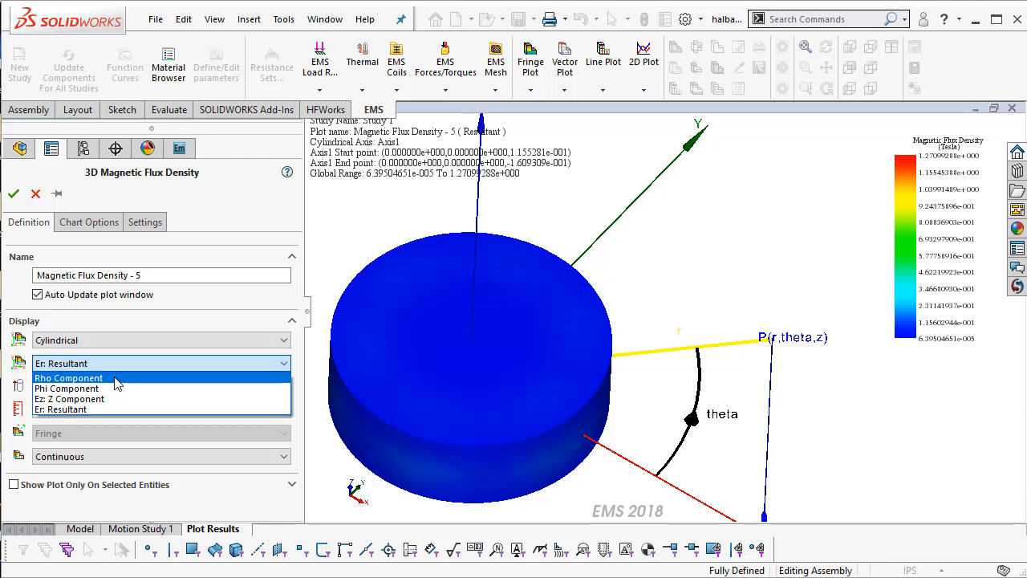
left_click(67, 377)
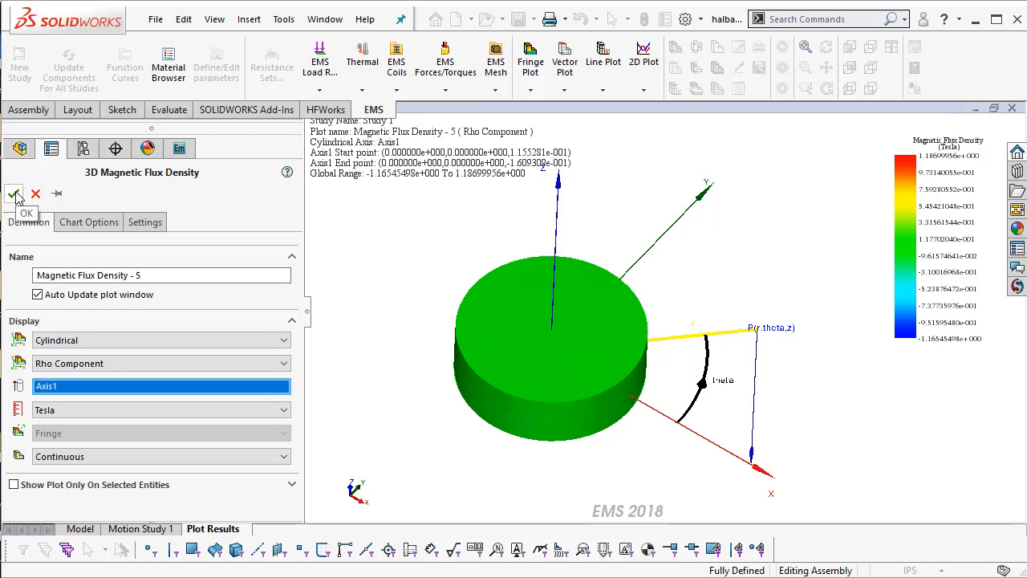
left_click(26, 199)
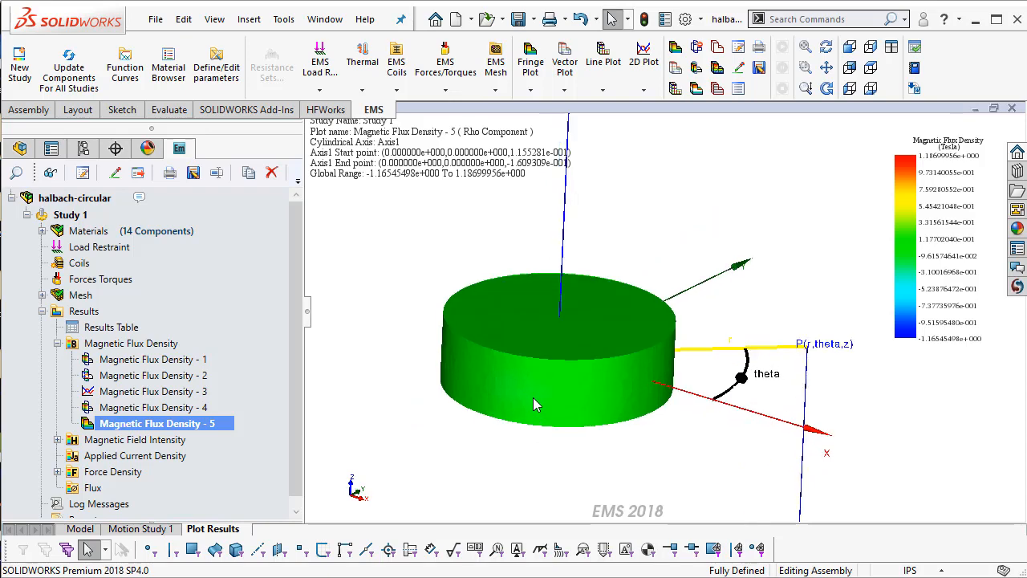
mouse_move(618, 386)
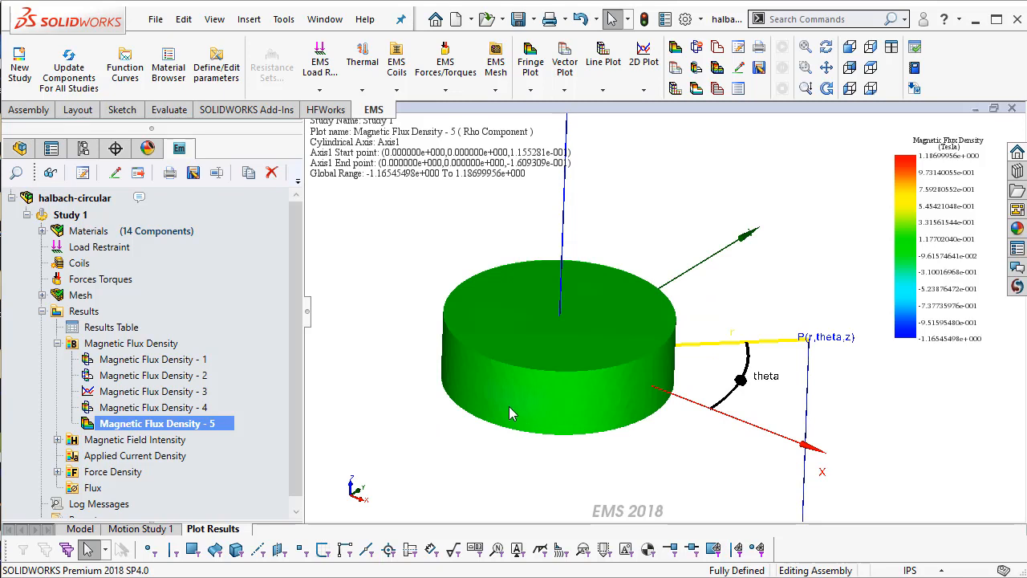
mouse_move(600, 464)
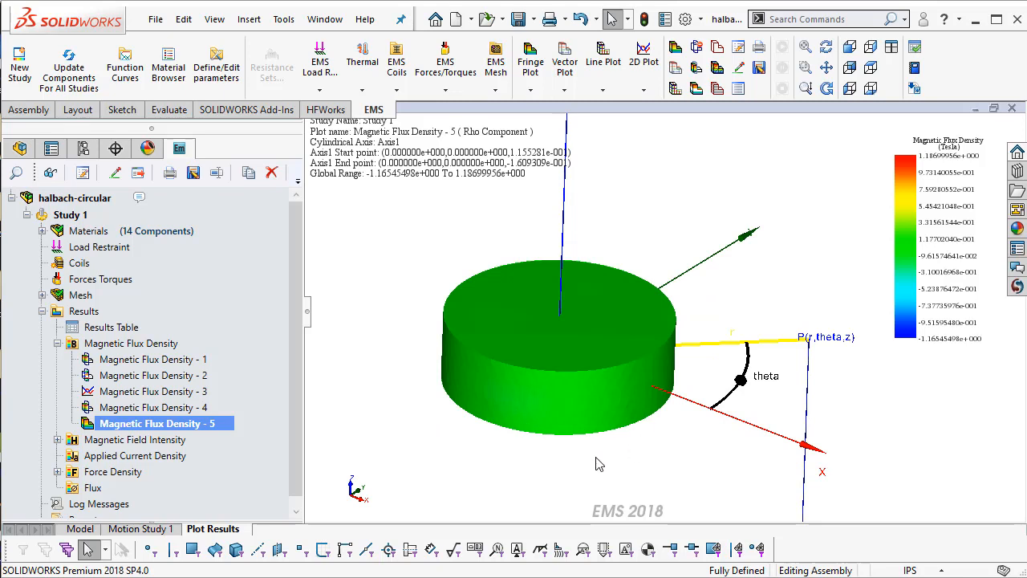
mouse_move(393, 446)
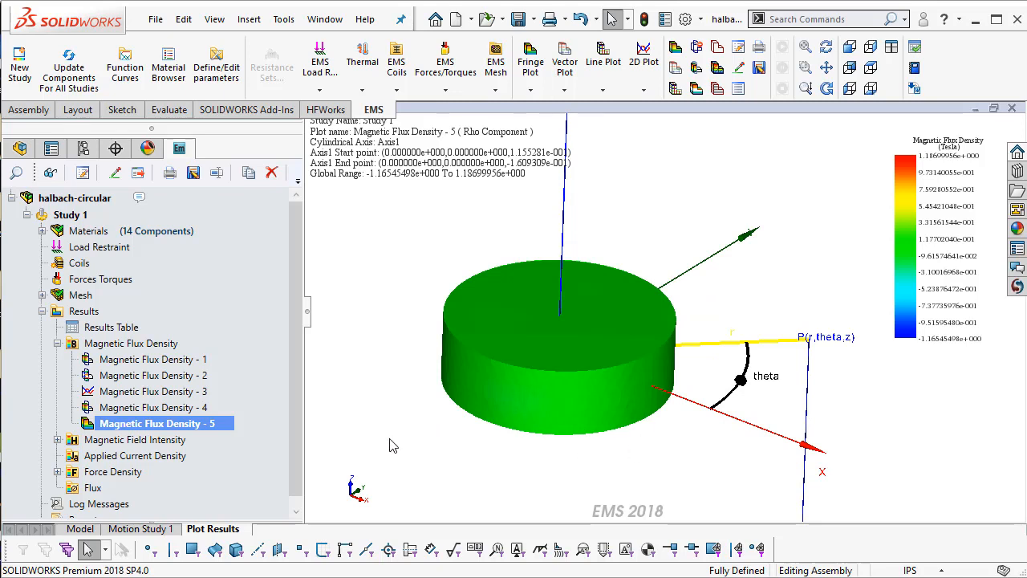
- Section-clip the Magnetic Flux Density - 5 plot at zero offset, flipping the kept side
right_click(151, 423)
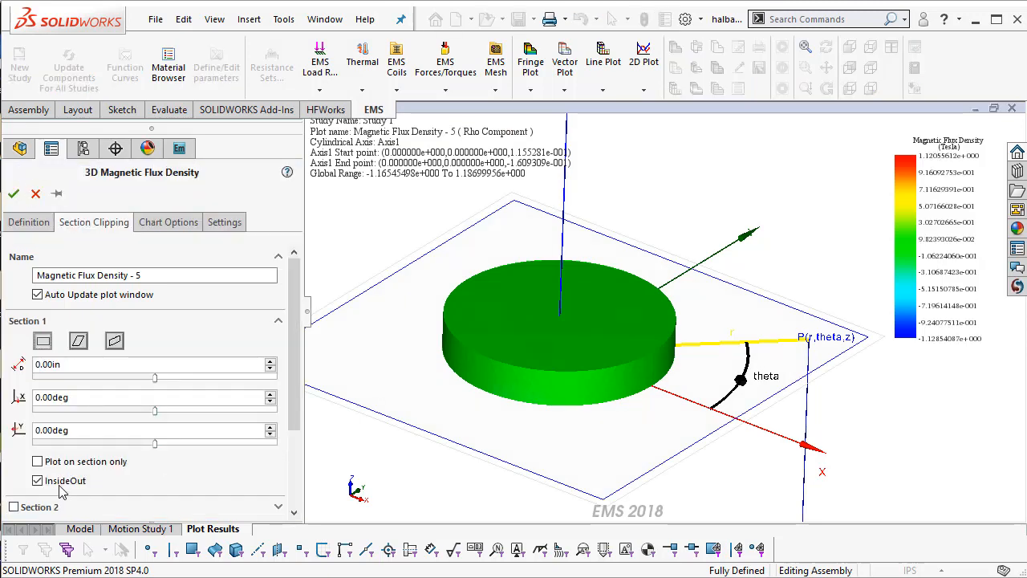
left_click(37, 480)
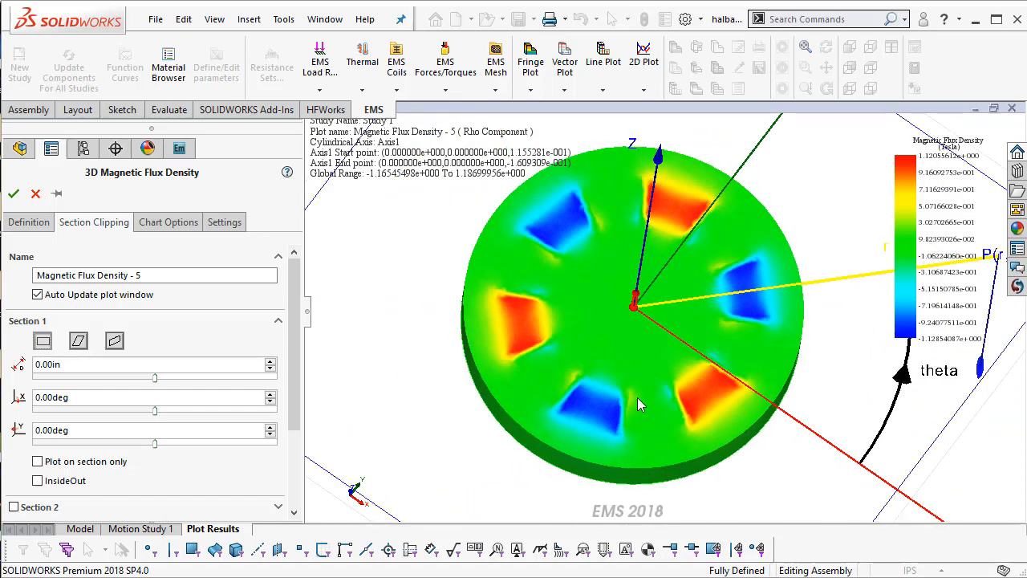
mouse_move(586, 394)
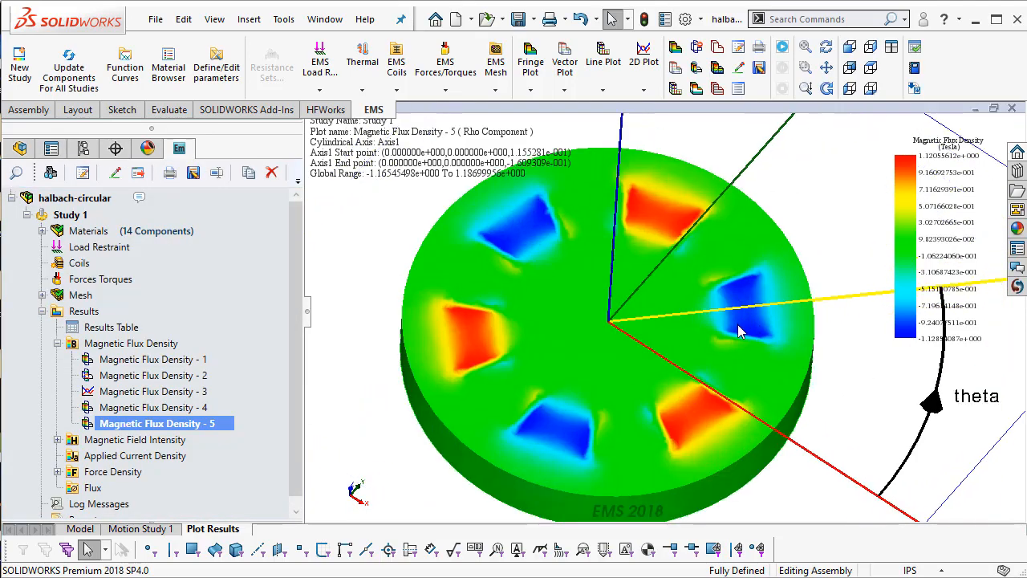
- Probe Magnetic Flux Density - 5 at points from the centre outward along the radius and chart the nodal values
right_click(152, 424)
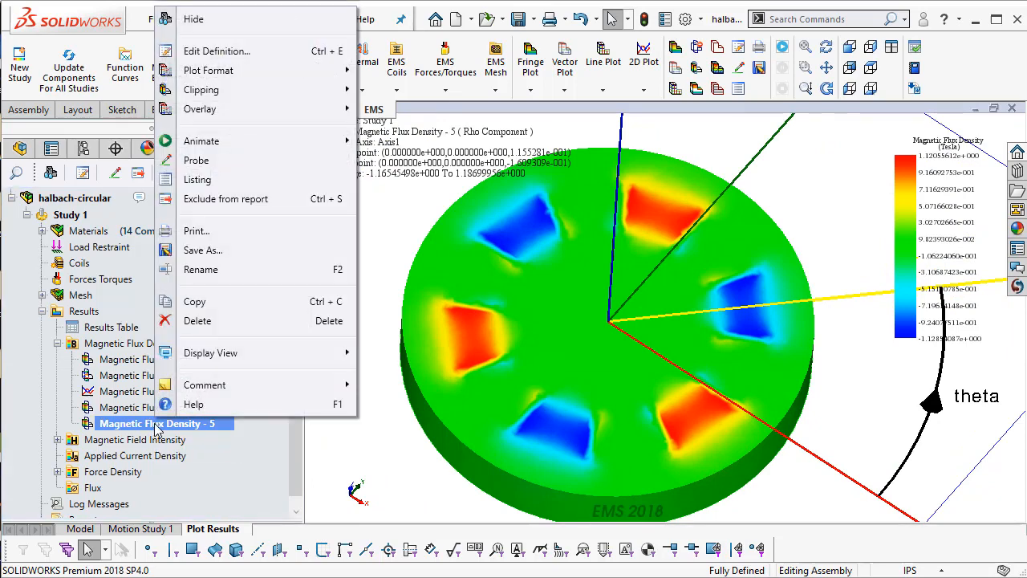
mouse_move(202, 251)
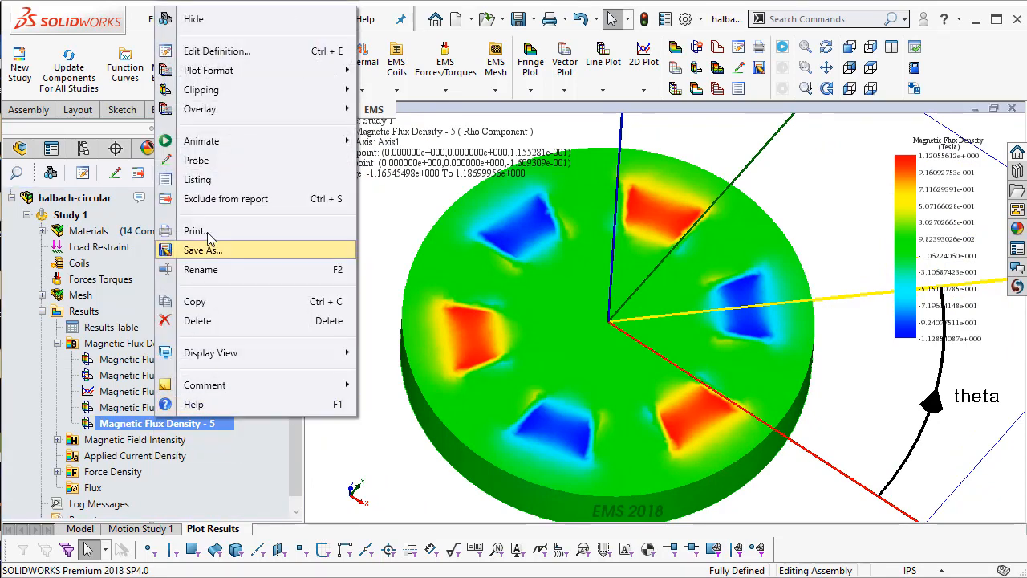
mouse_move(211, 234)
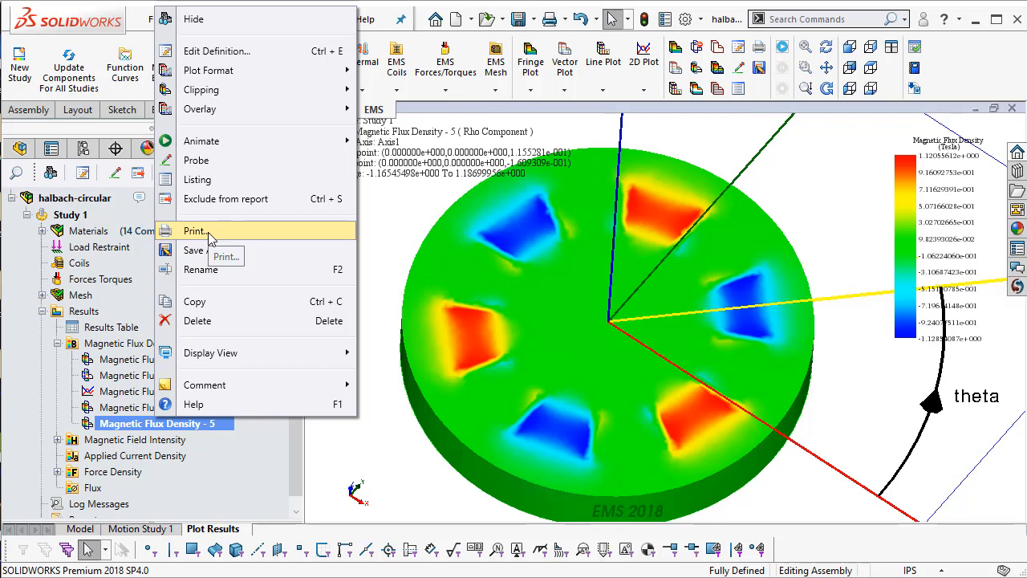
mouse_move(225, 171)
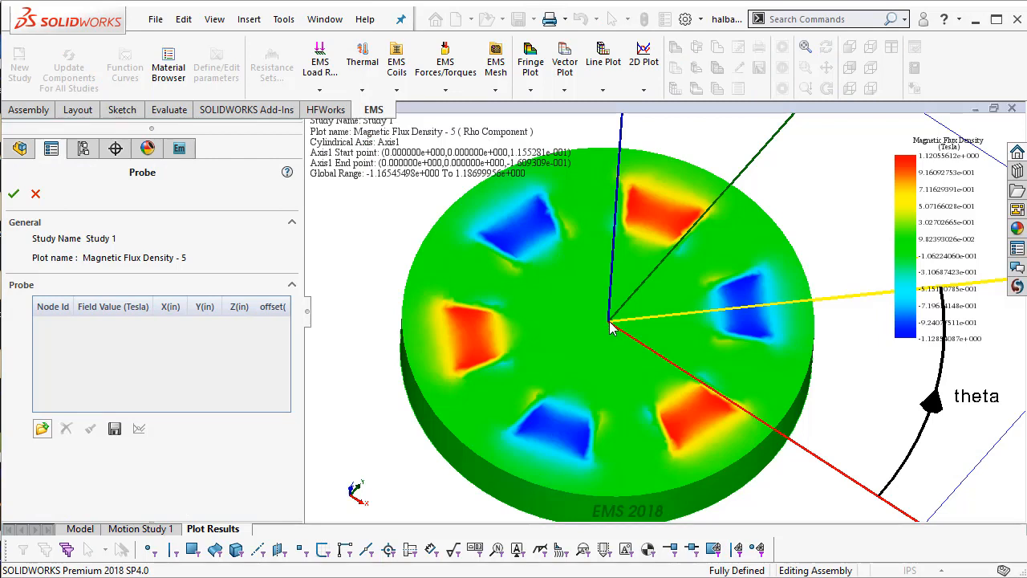
left_click(613, 324)
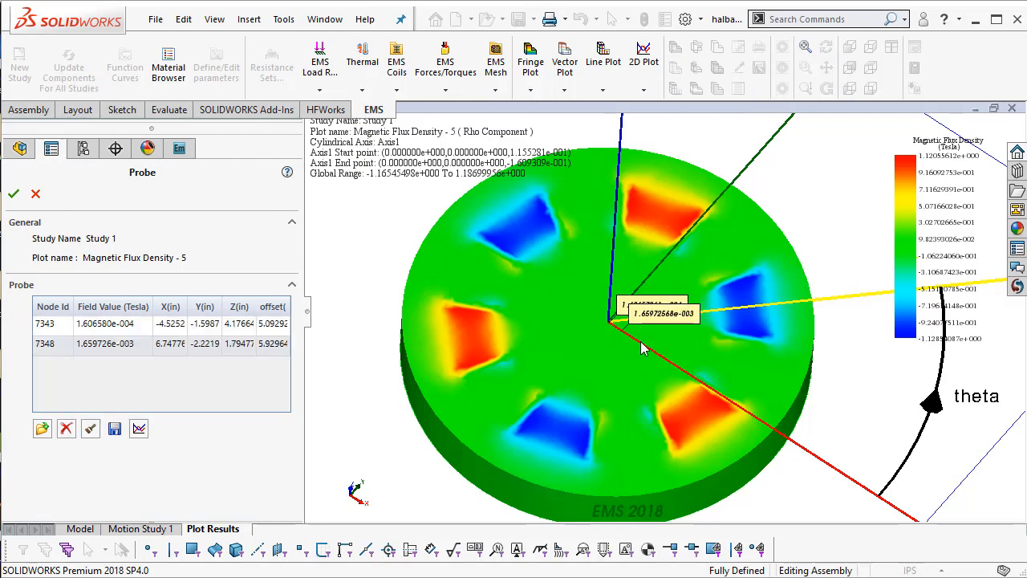
left_click(671, 369)
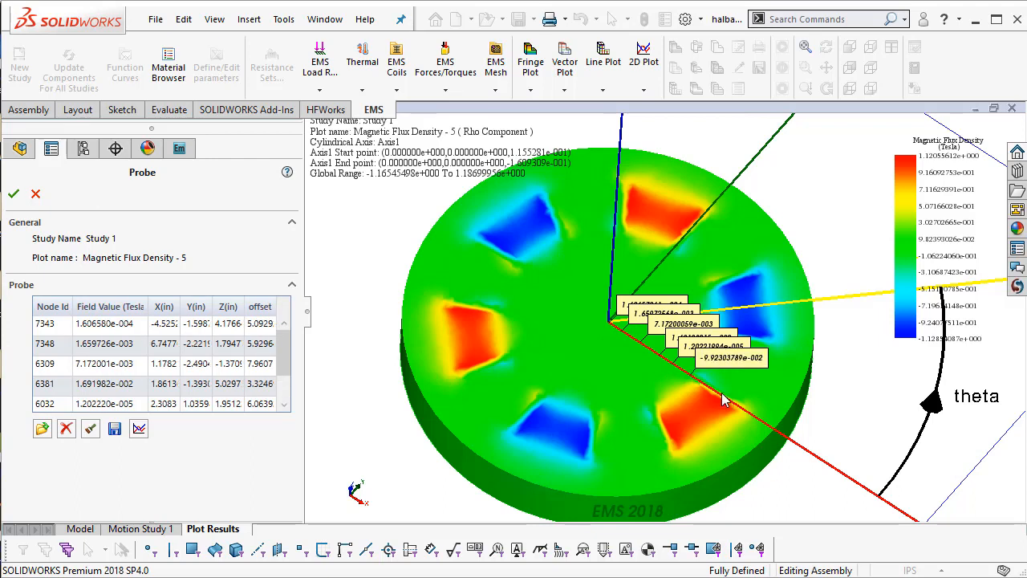
left_click(738, 409)
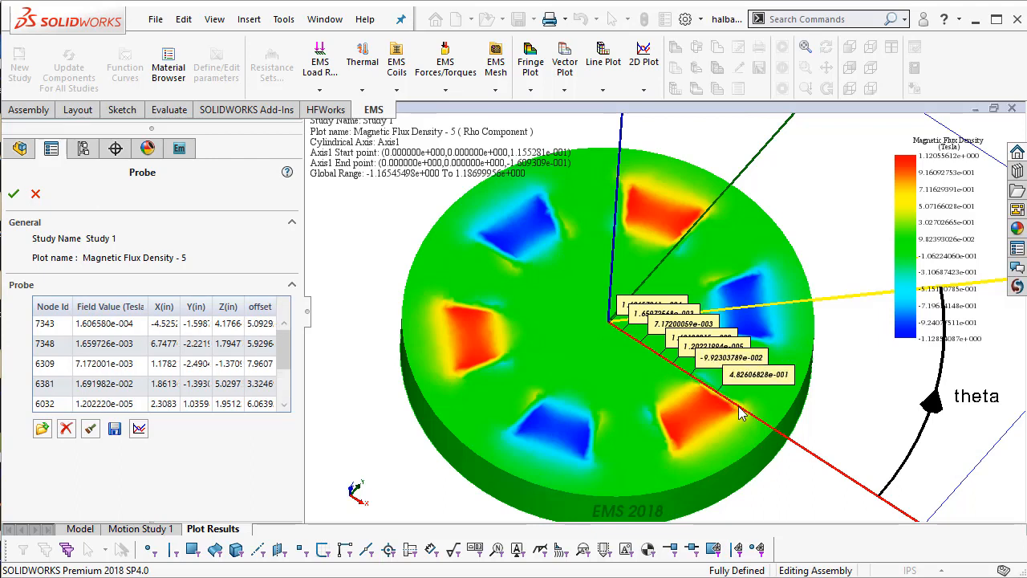
left_click(761, 427)
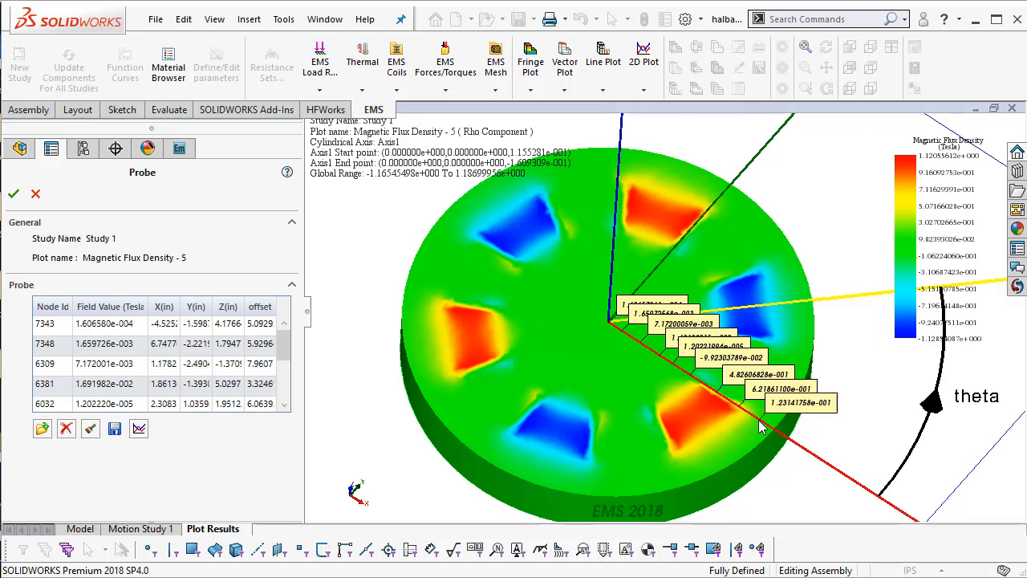
mouse_move(742, 461)
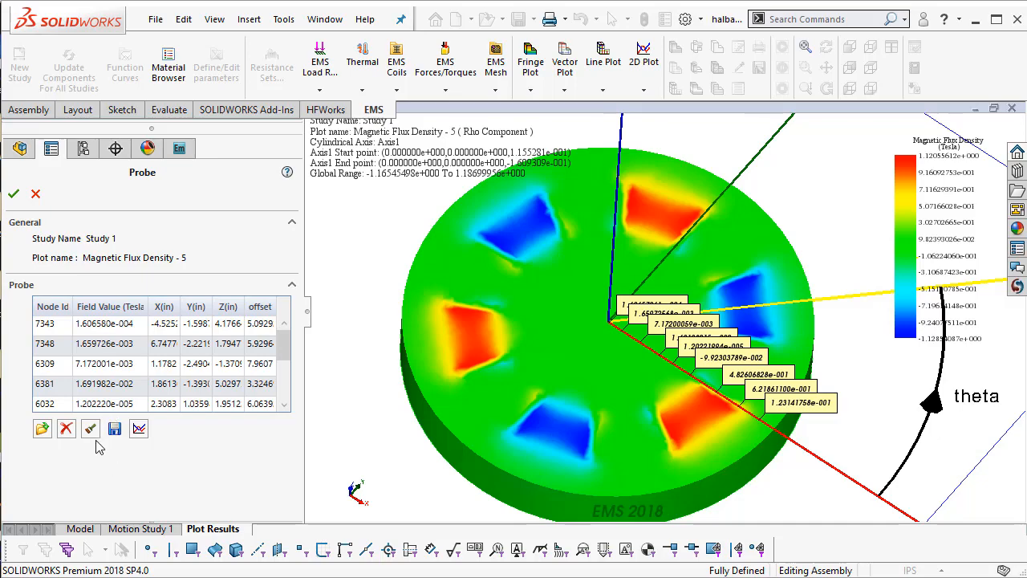
left_click(138, 427)
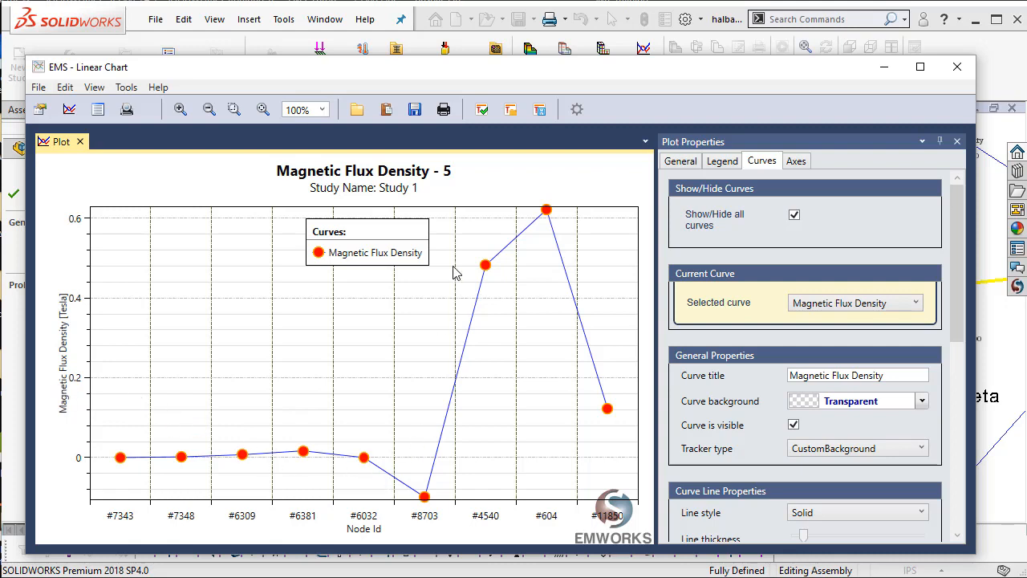
mouse_move(170, 469)
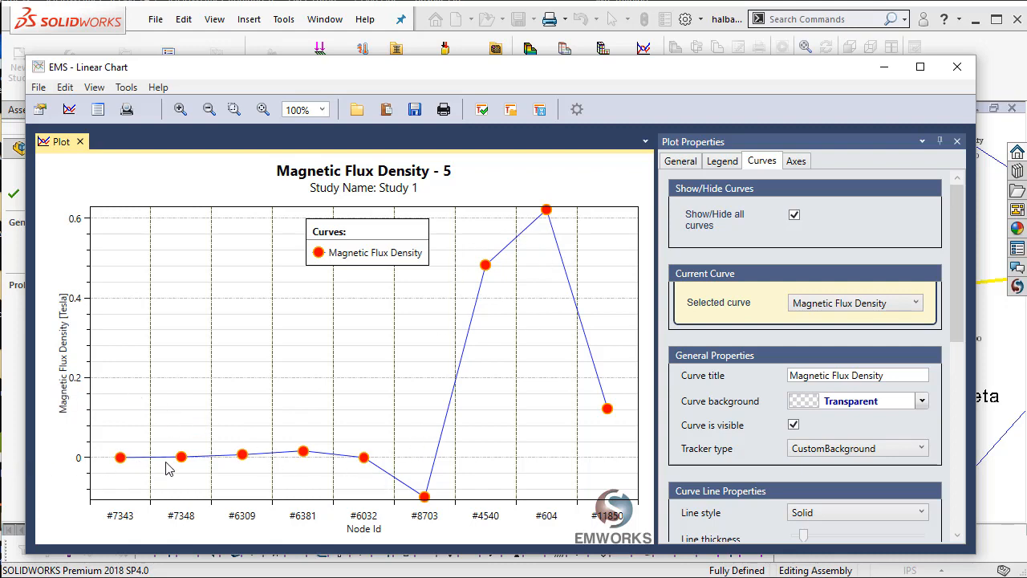
mouse_move(128, 463)
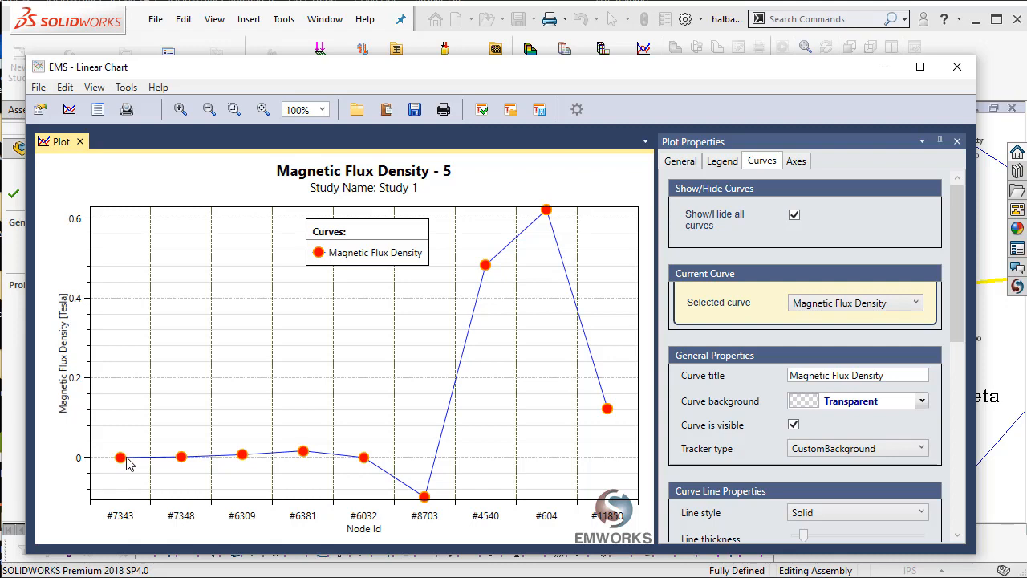
mouse_move(460, 392)
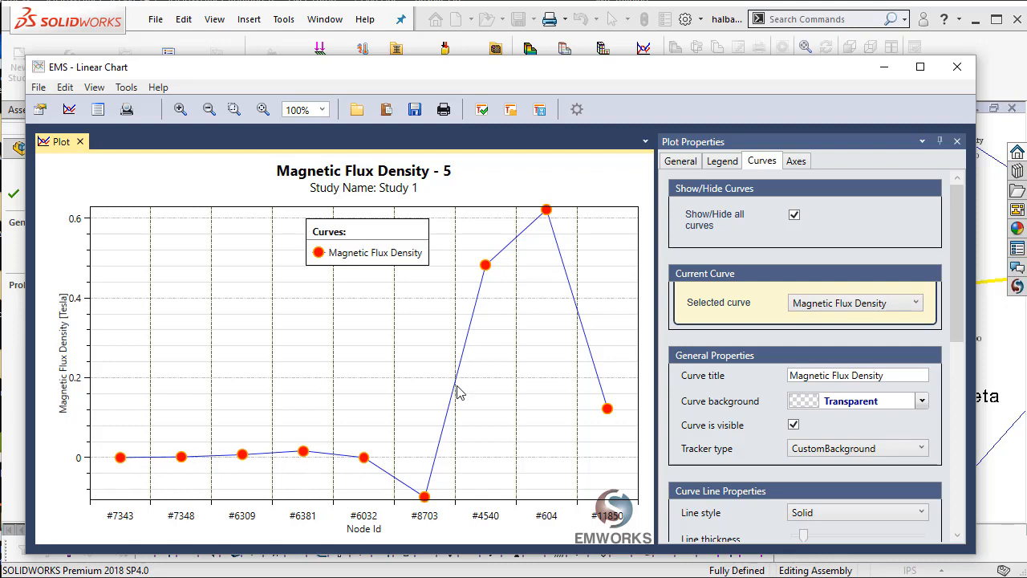
mouse_move(560, 244)
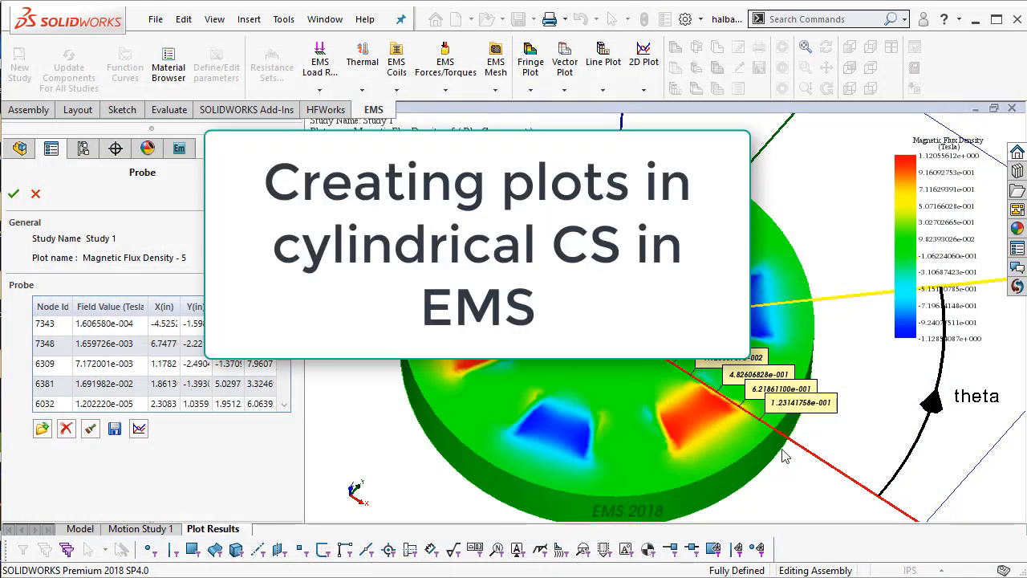
mouse_move(876, 464)
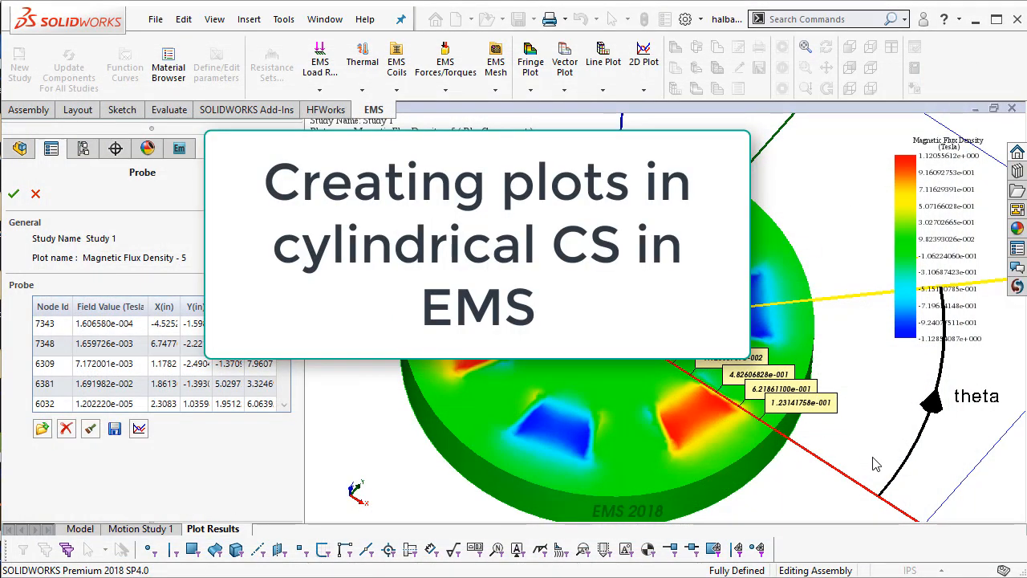